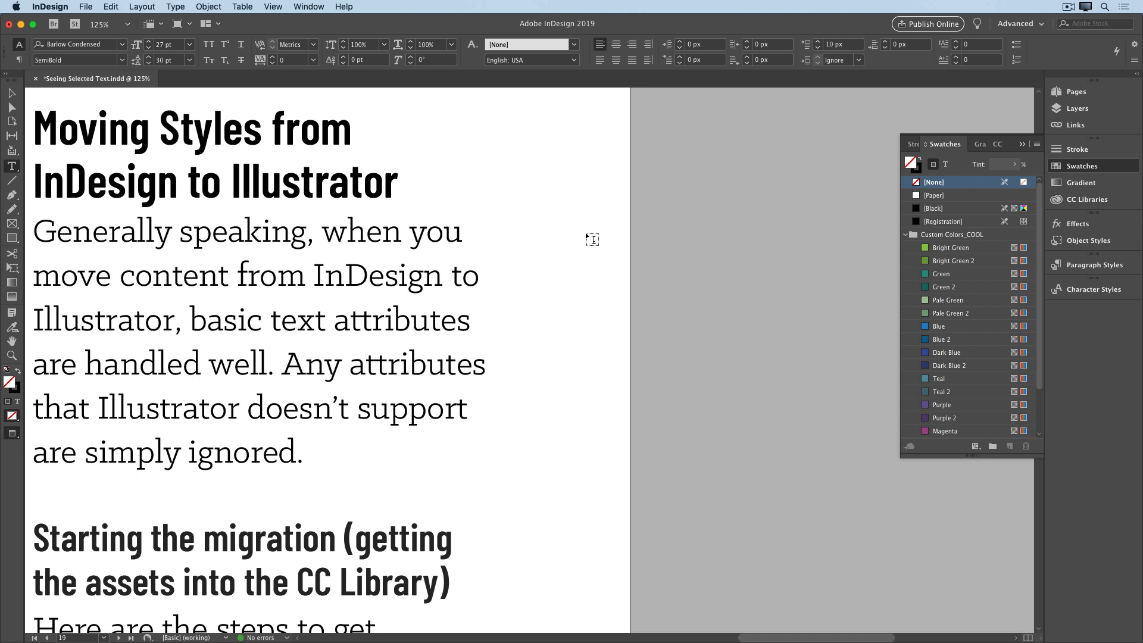
{"action": "mouse_move", "coordinate": [475, 204]}
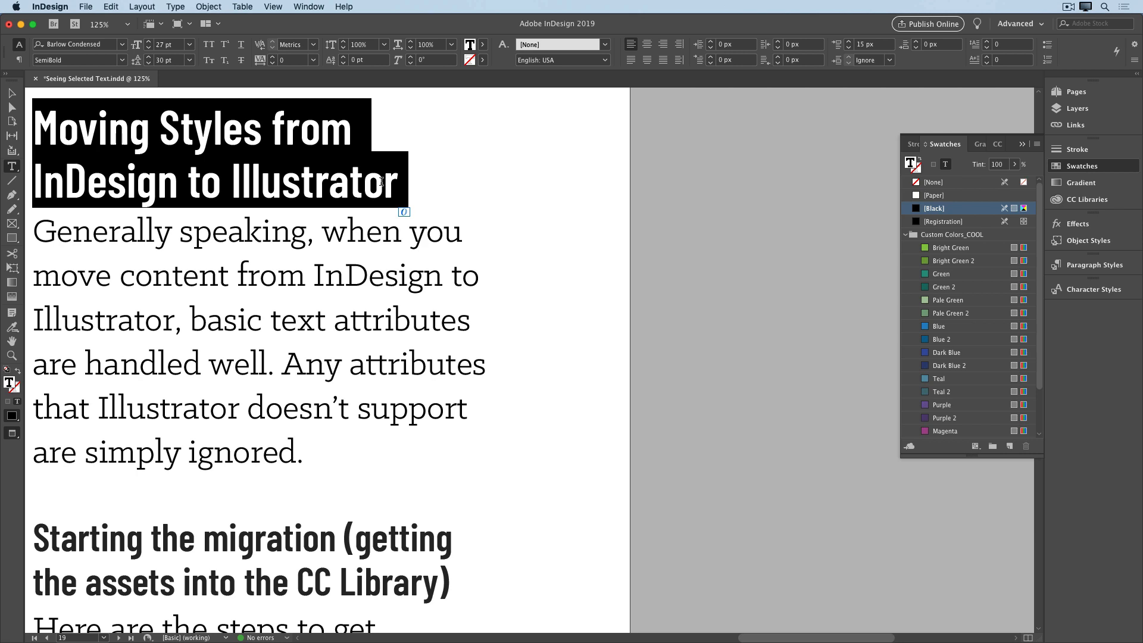
- Try a green swatch on the heading, reselect it and settle on Green 2, checking the colour deselected
{"action": "left_click", "coordinate": [952, 261]}
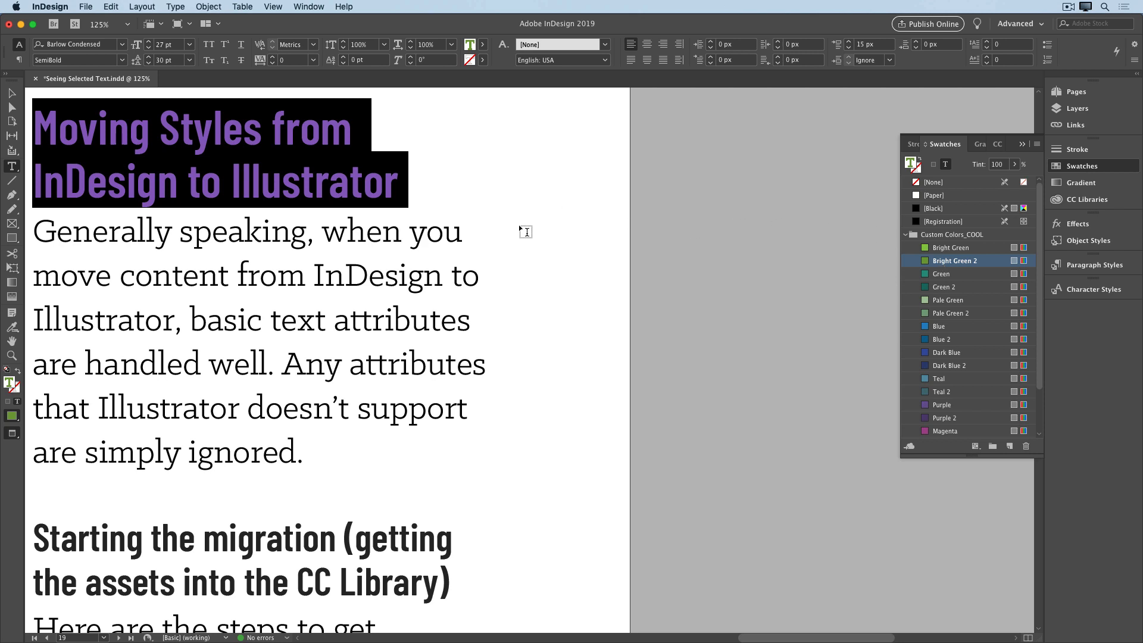
{"action": "left_click", "coordinate": [933, 181]}
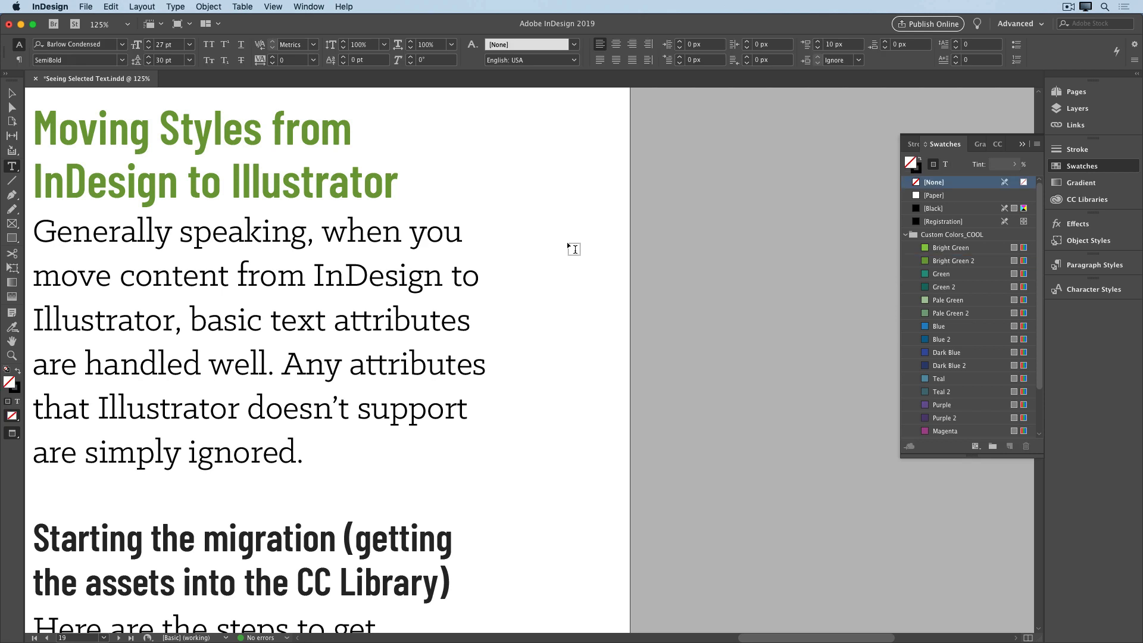
{"action": "double_click", "coordinate": [313, 181]}
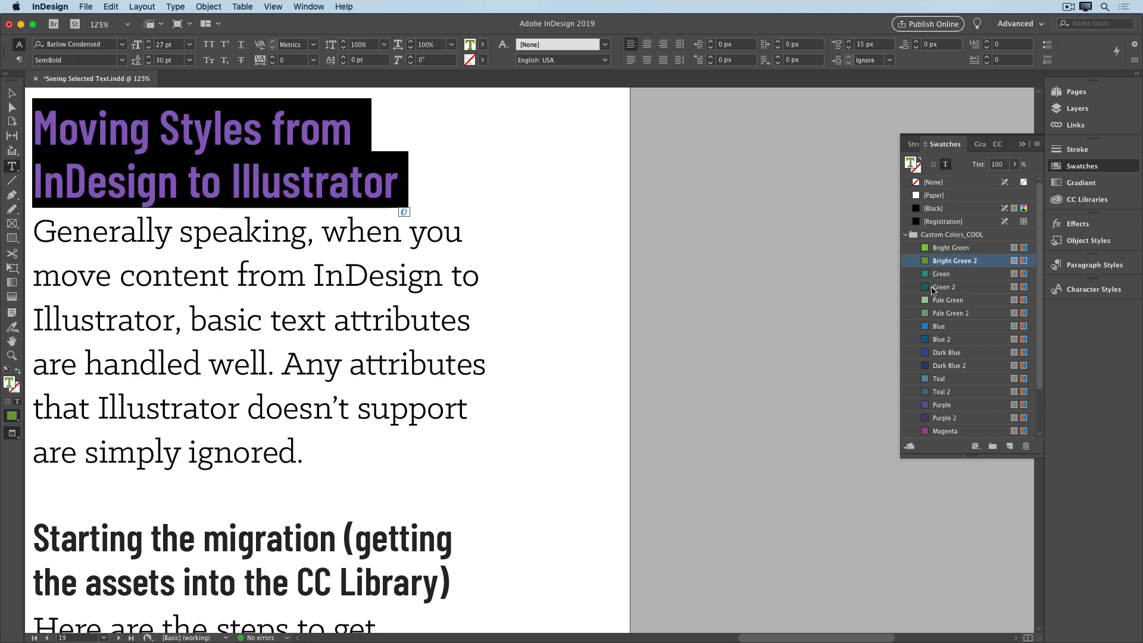
{"action": "left_click", "coordinate": [944, 287]}
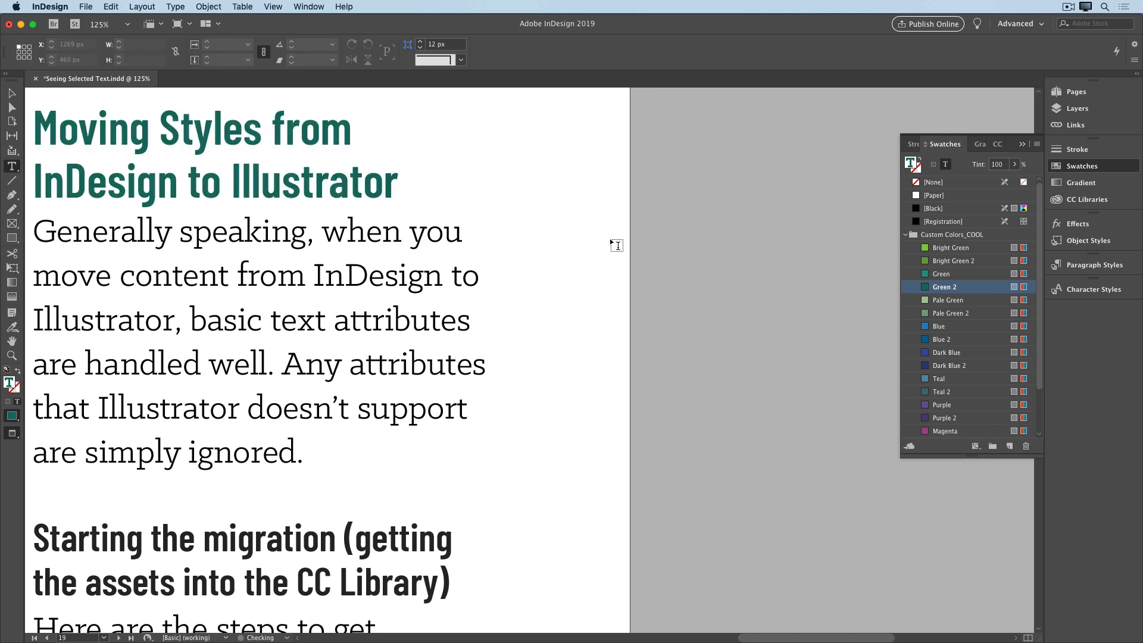
{"action": "left_click", "coordinate": [935, 181]}
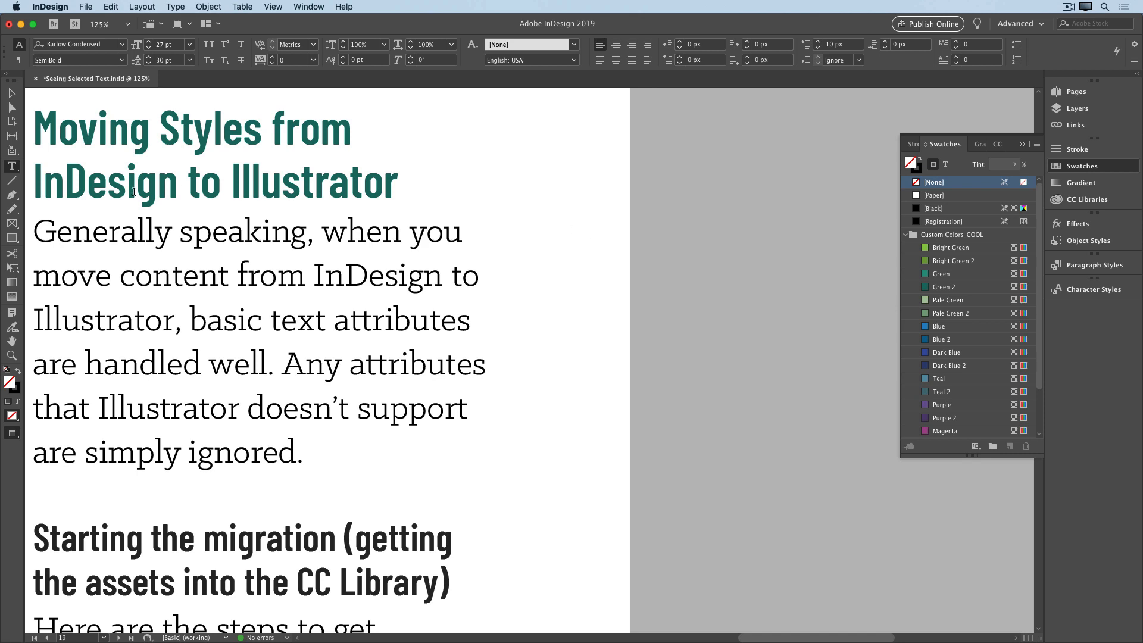
- Bring the story into the Story Editor and move its window aside to reveal the heading
{"action": "left_click", "coordinate": [115, 235]}
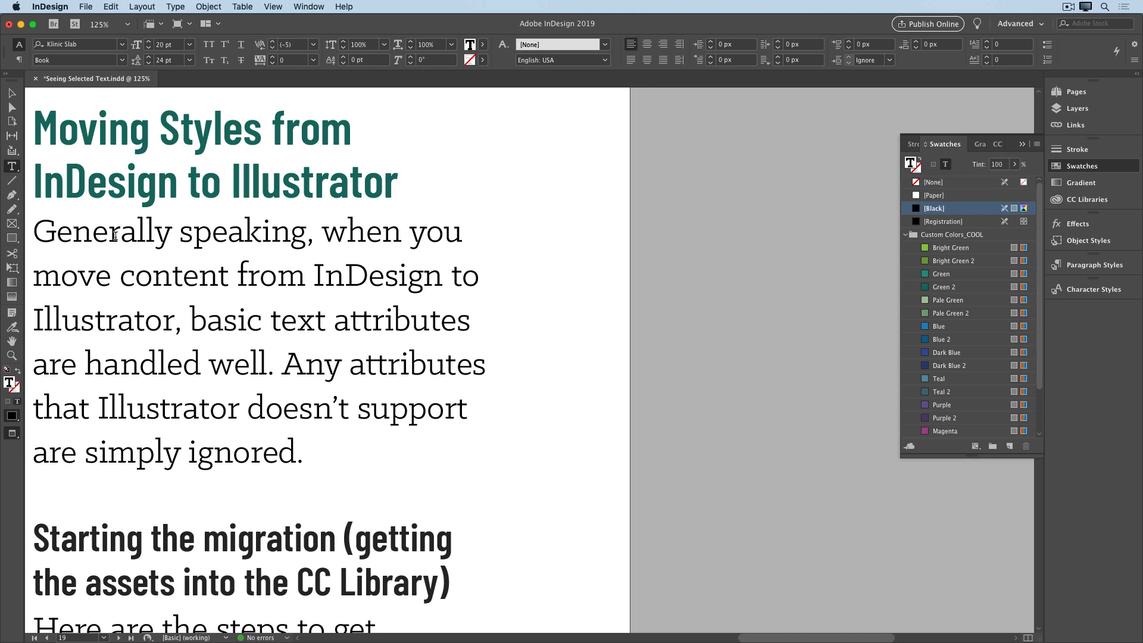
{"action": "left_click", "coordinate": [109, 7]}
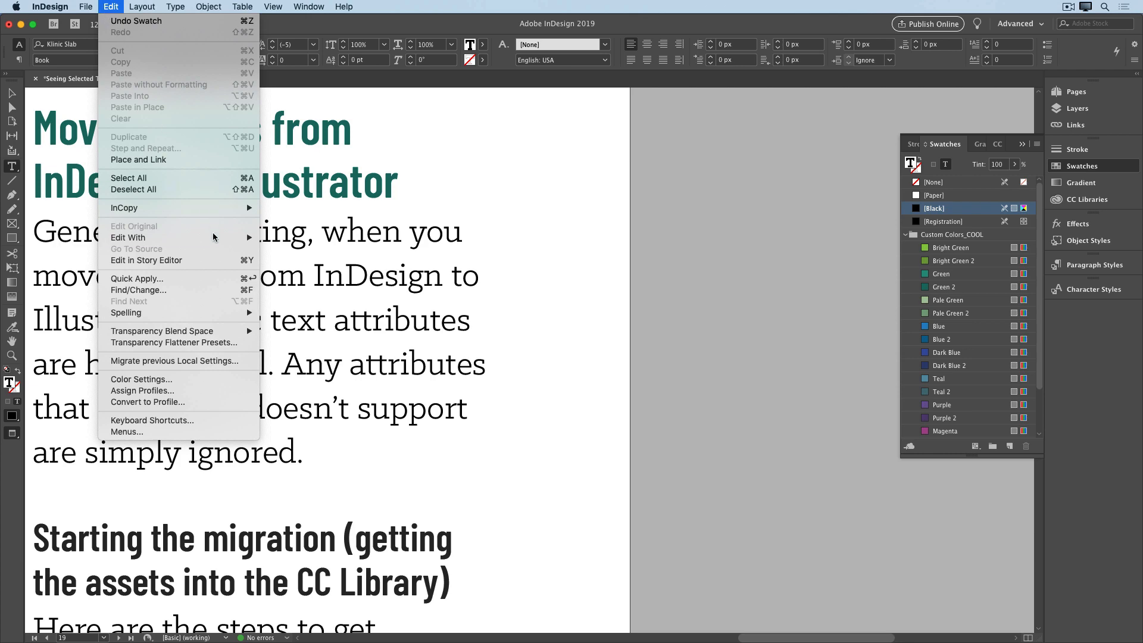
{"action": "left_click", "coordinate": [145, 261]}
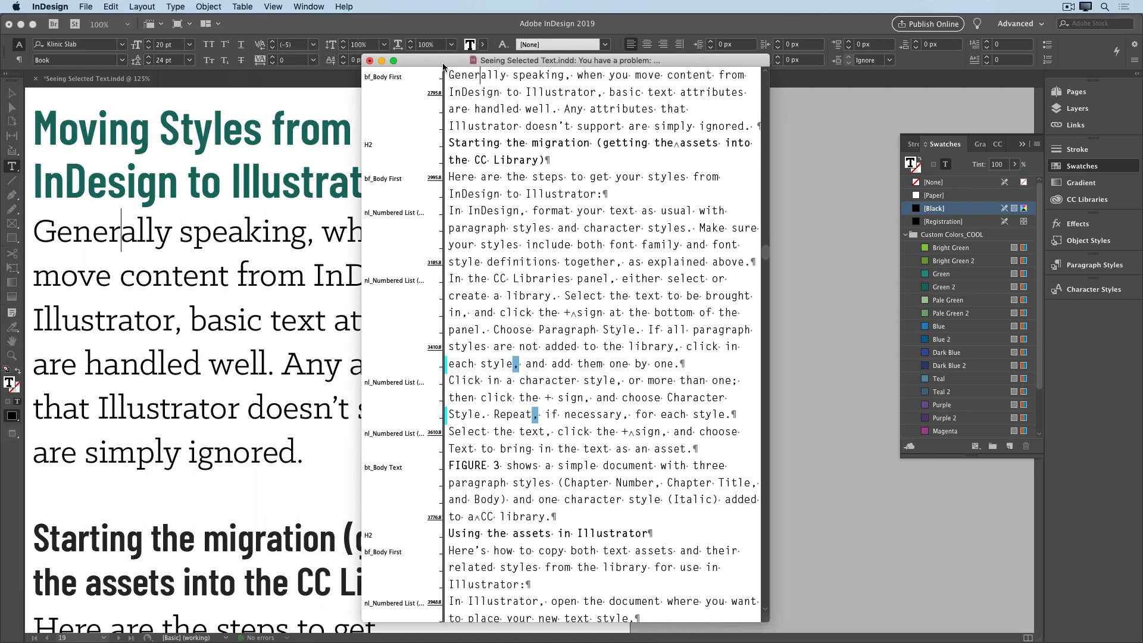
{"action": "left_click_drag", "start_coordinate": [443, 68], "coordinate": [570, 69]}
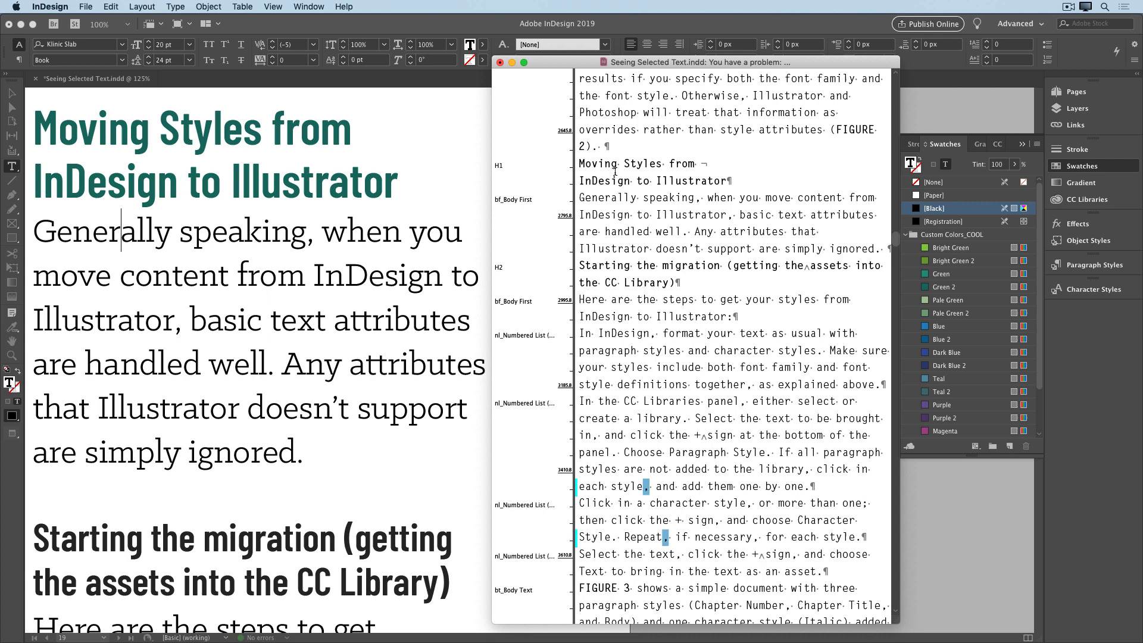
- With the heading selected in the Story Editor, recolor it Blue, then a greyer blue
{"action": "left_click", "coordinate": [944, 287]}
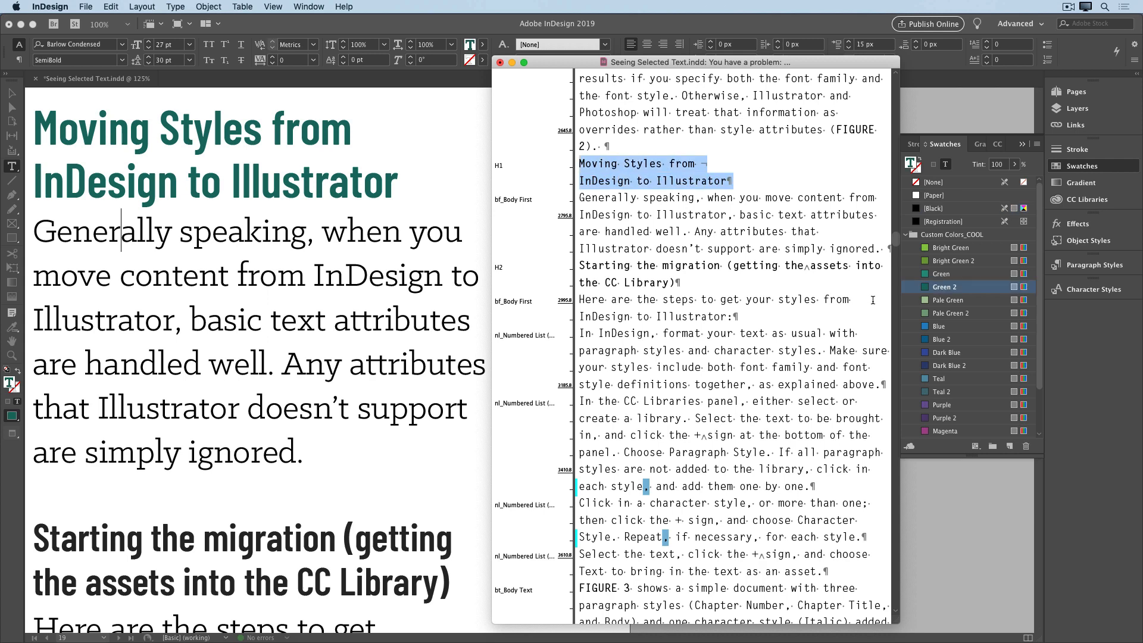
{"action": "left_click", "coordinate": [941, 326]}
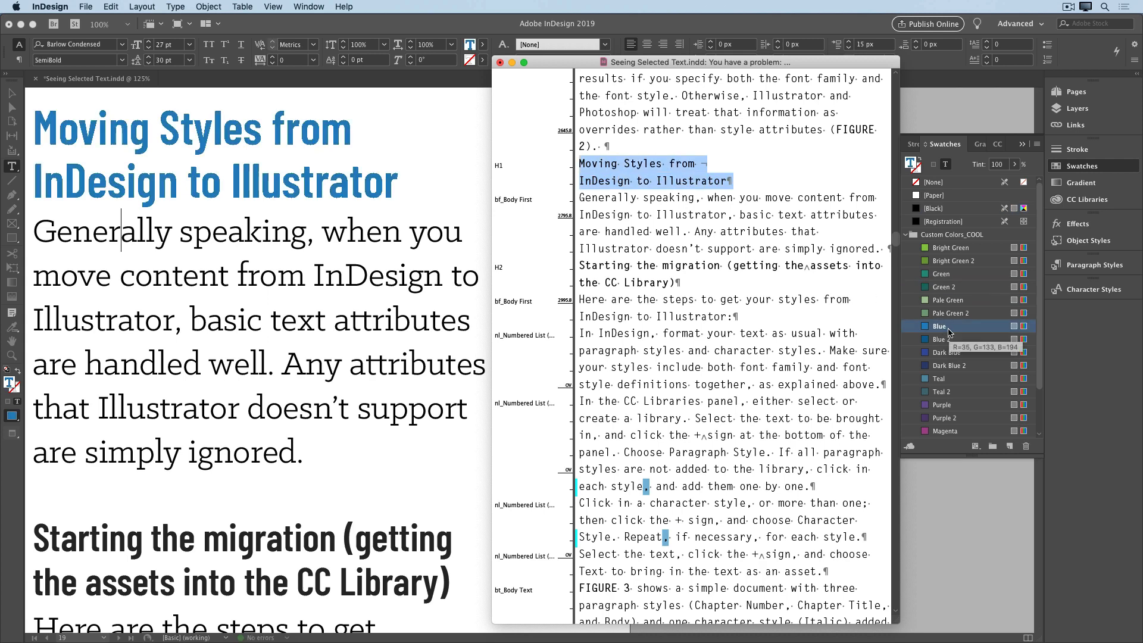
{"action": "left_click", "coordinate": [939, 379]}
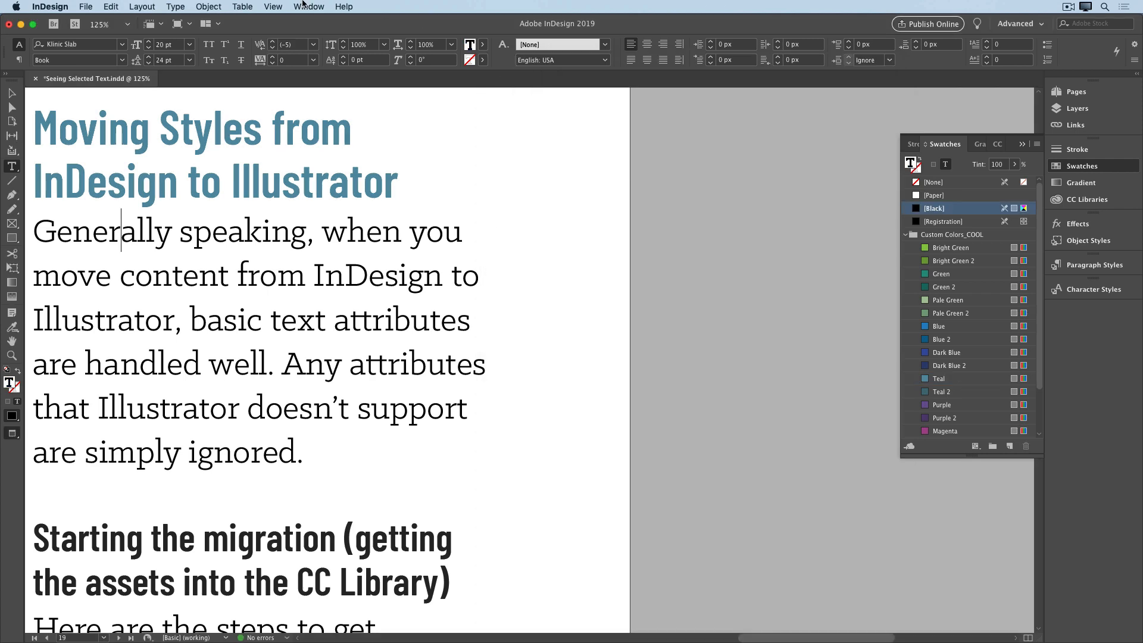
- Split the window into two panes and make the heading Magenta while watching the second pane
{"action": "left_click", "coordinate": [309, 7]}
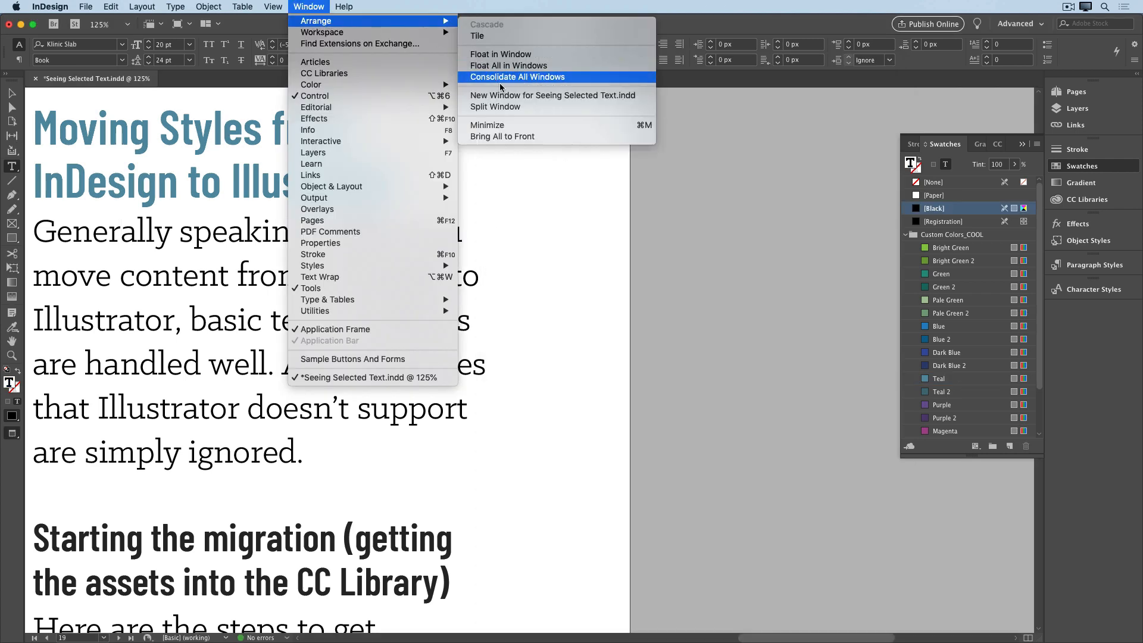
{"action": "left_click", "coordinate": [516, 76]}
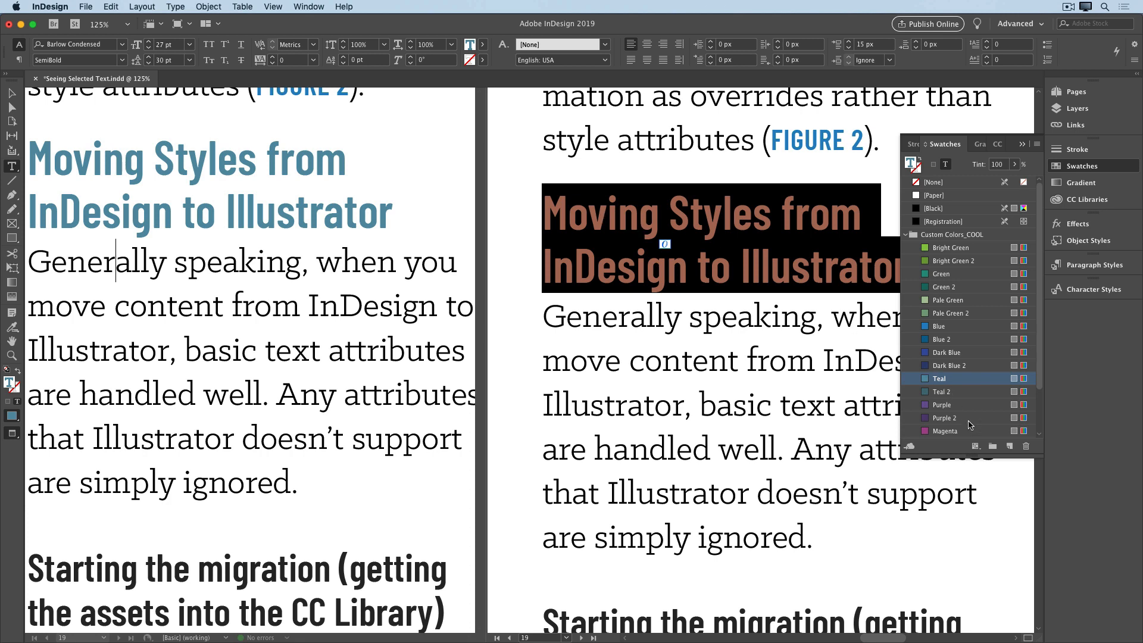
{"action": "left_click", "coordinate": [945, 431]}
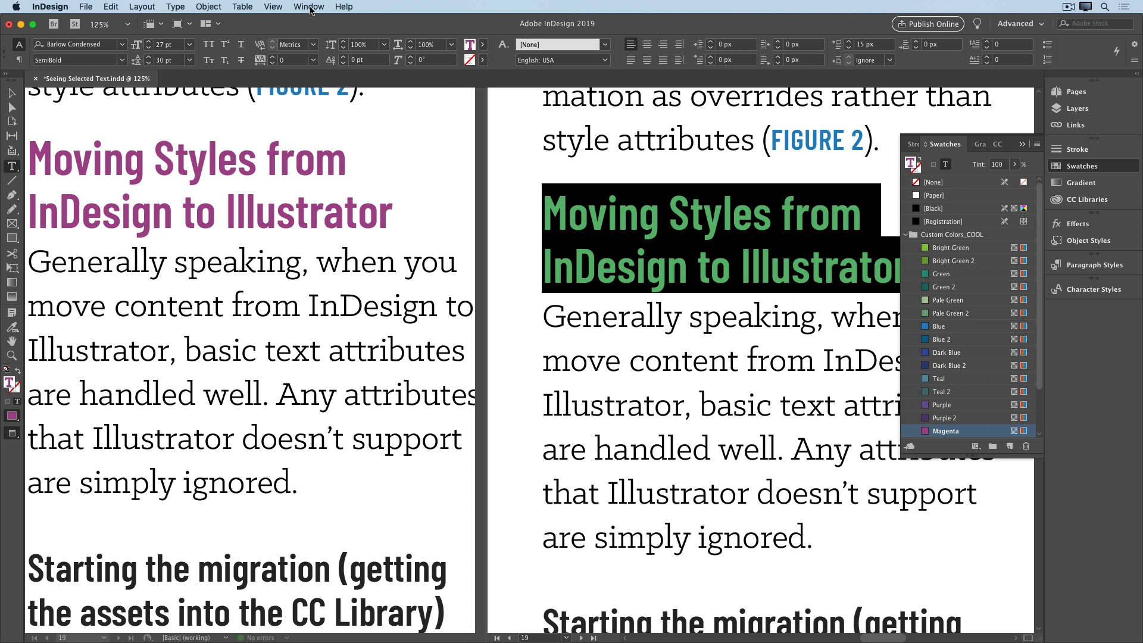
- Return to a single unsplit document window
{"action": "left_click", "coordinate": [308, 7]}
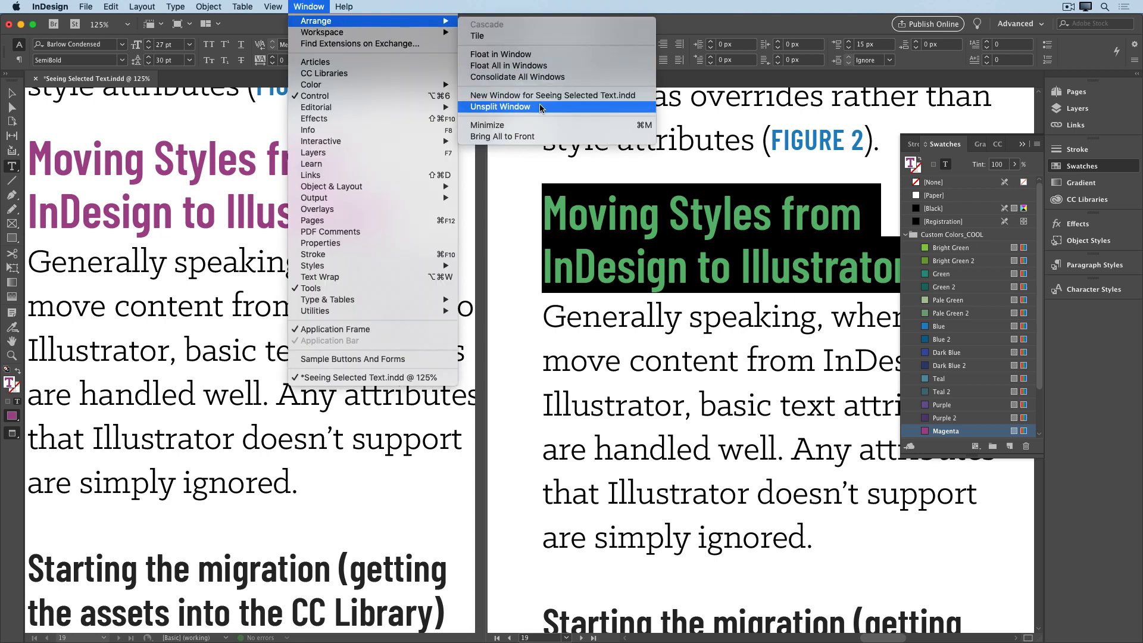
{"action": "left_click", "coordinate": [501, 105]}
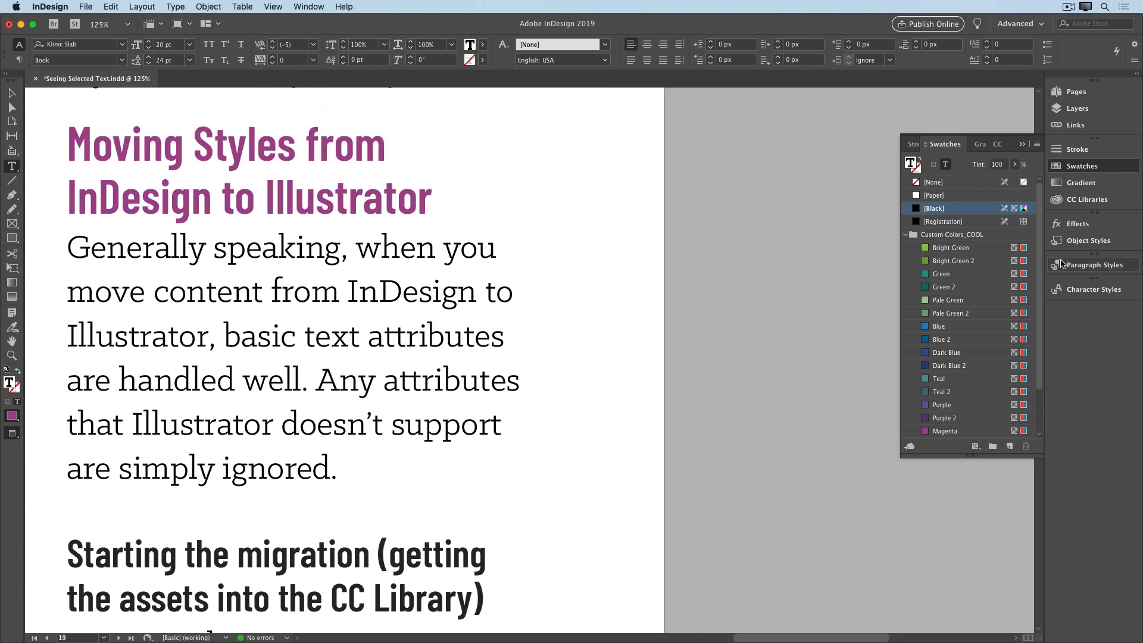
- Show the Paragraph Styles panel and the context actions for the overridden H1+ style
{"action": "left_click", "coordinate": [1091, 264]}
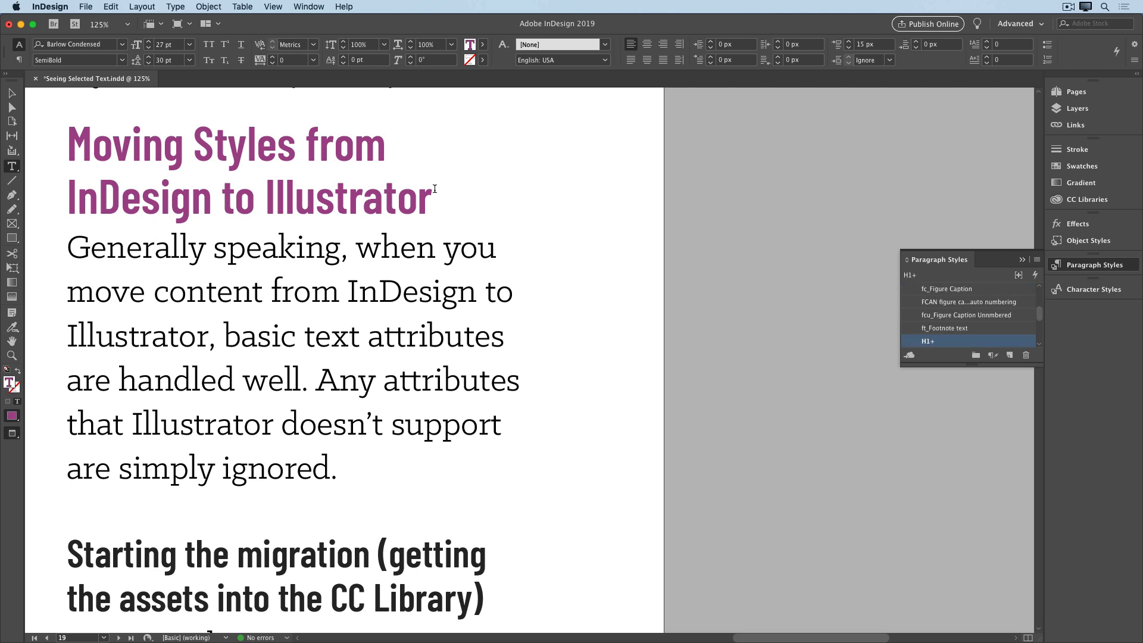
{"action": "right_click", "coordinate": [928, 342]}
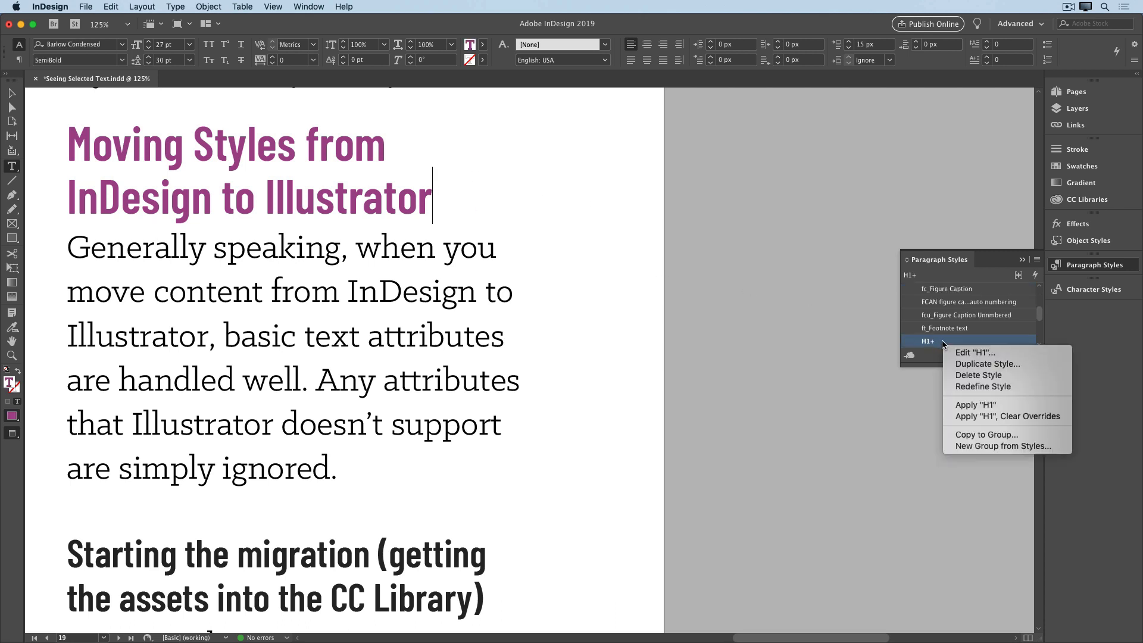
- In H1's Paragraph Style Options, set Character Color to Purple, then Teal, previewing on the heading
{"action": "left_click", "coordinate": [973, 353]}
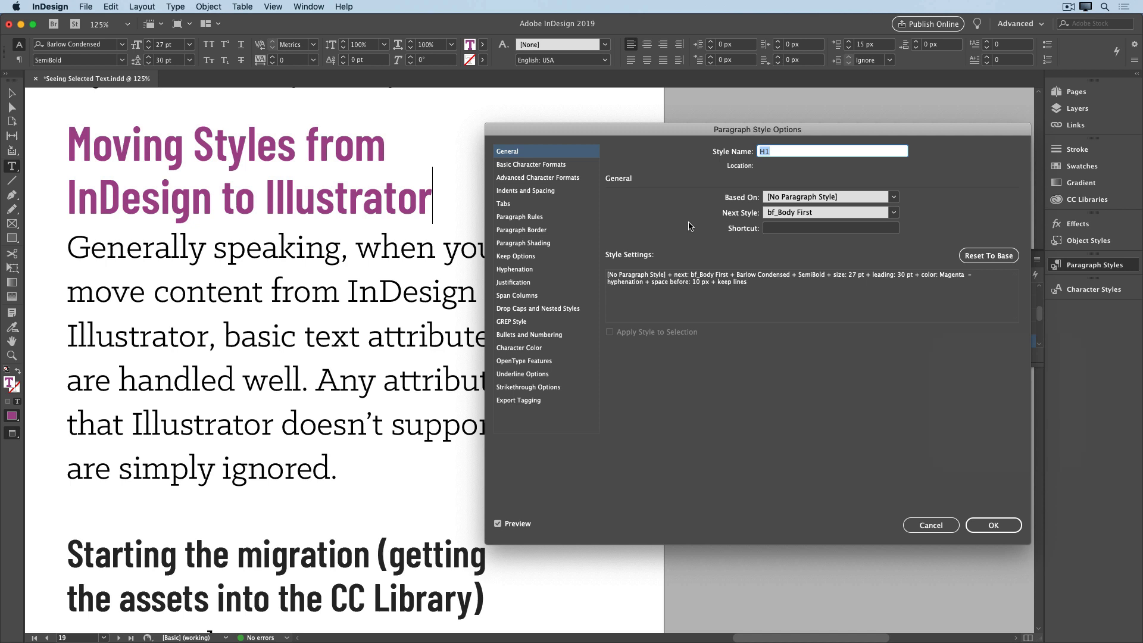
{"action": "left_click", "coordinate": [519, 347]}
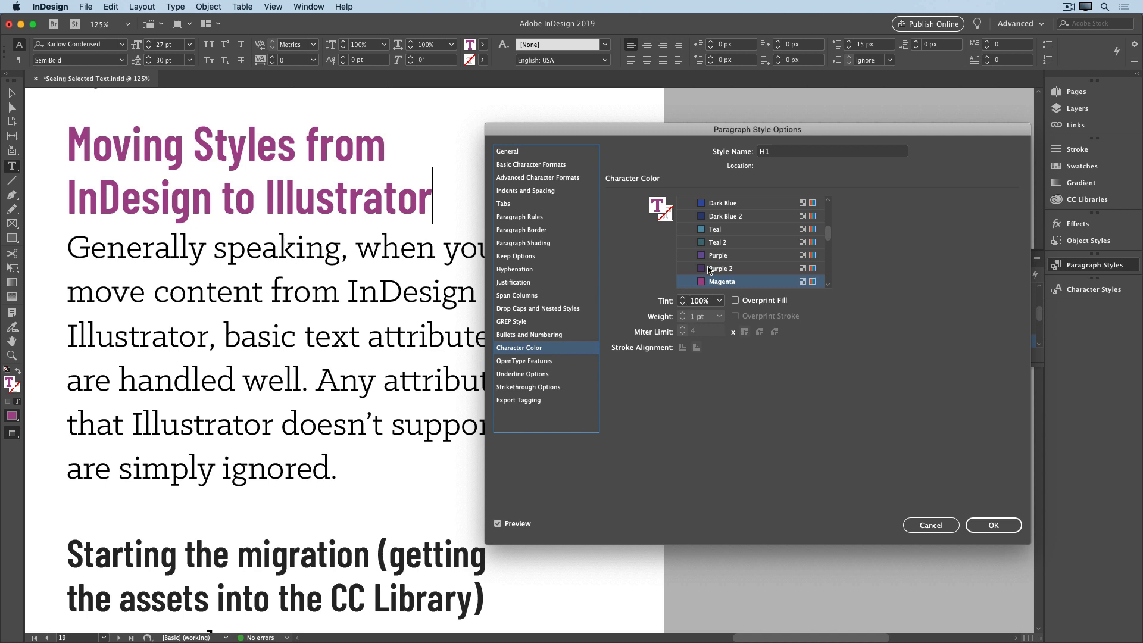
{"action": "left_click", "coordinate": [718, 255]}
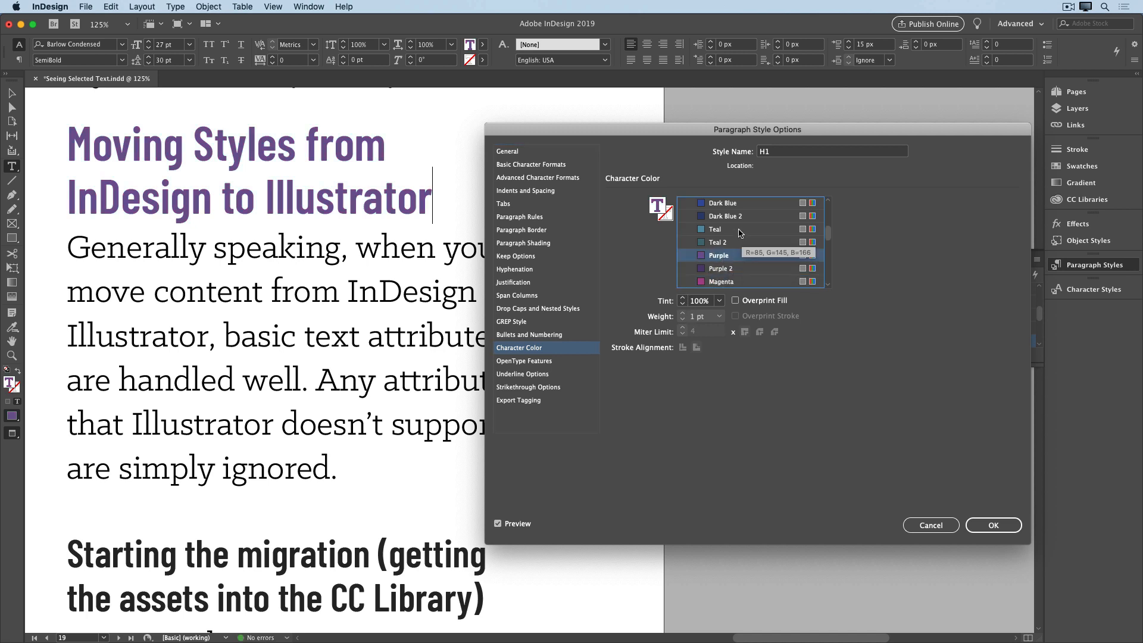
{"action": "left_click", "coordinate": [715, 228]}
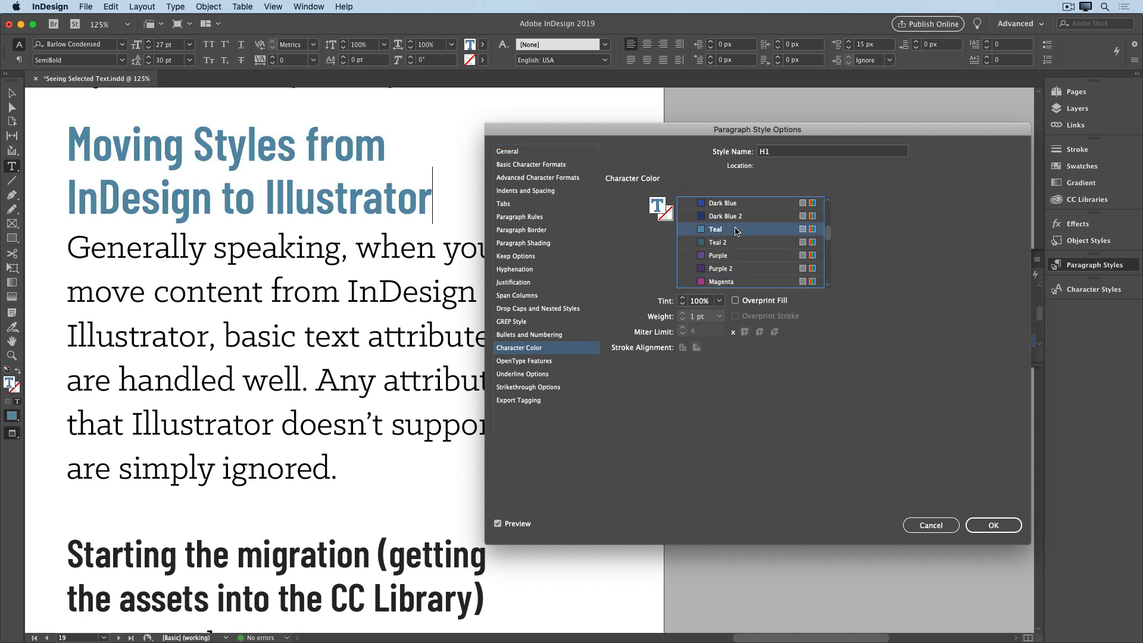